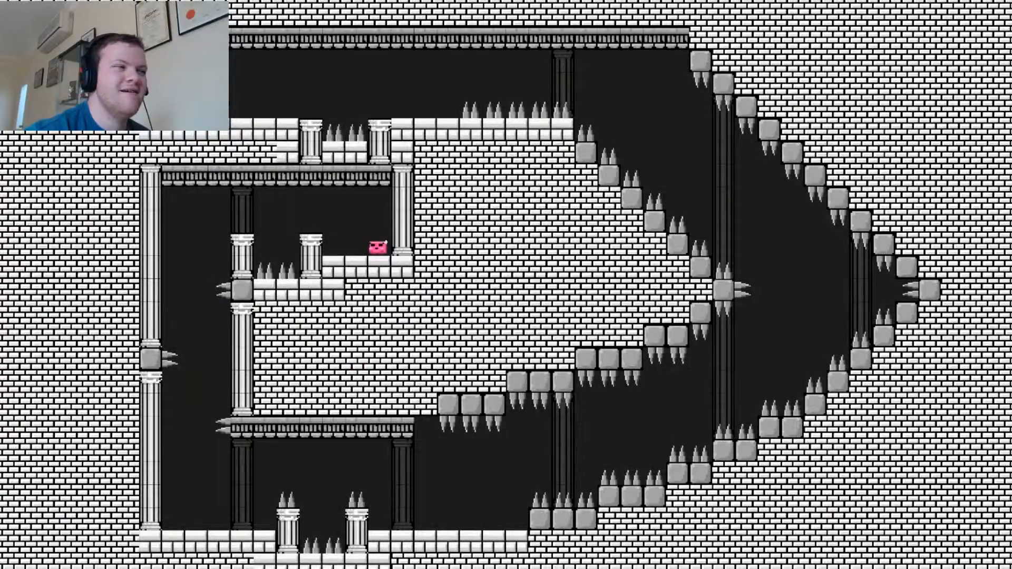
key(Escape)
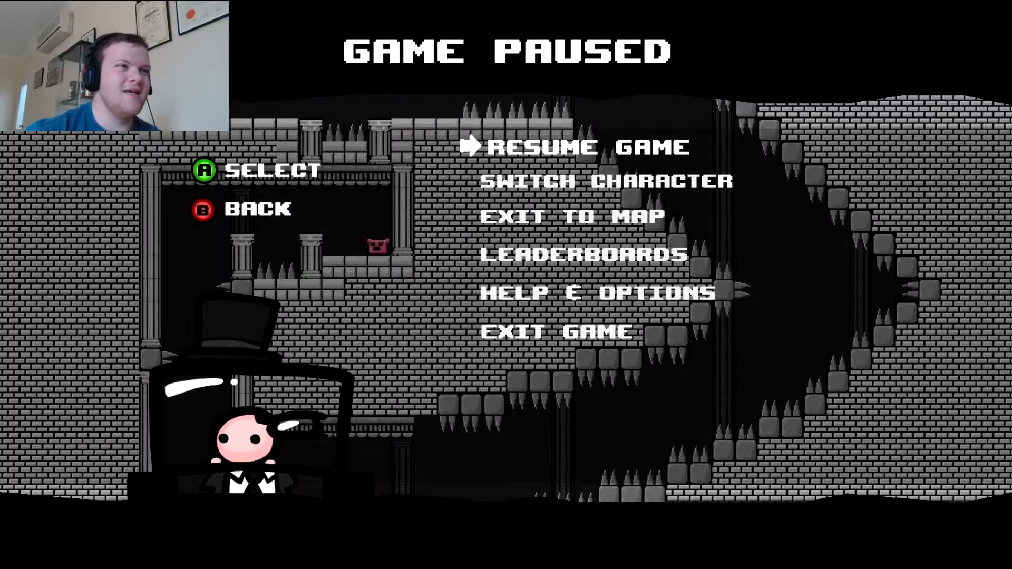